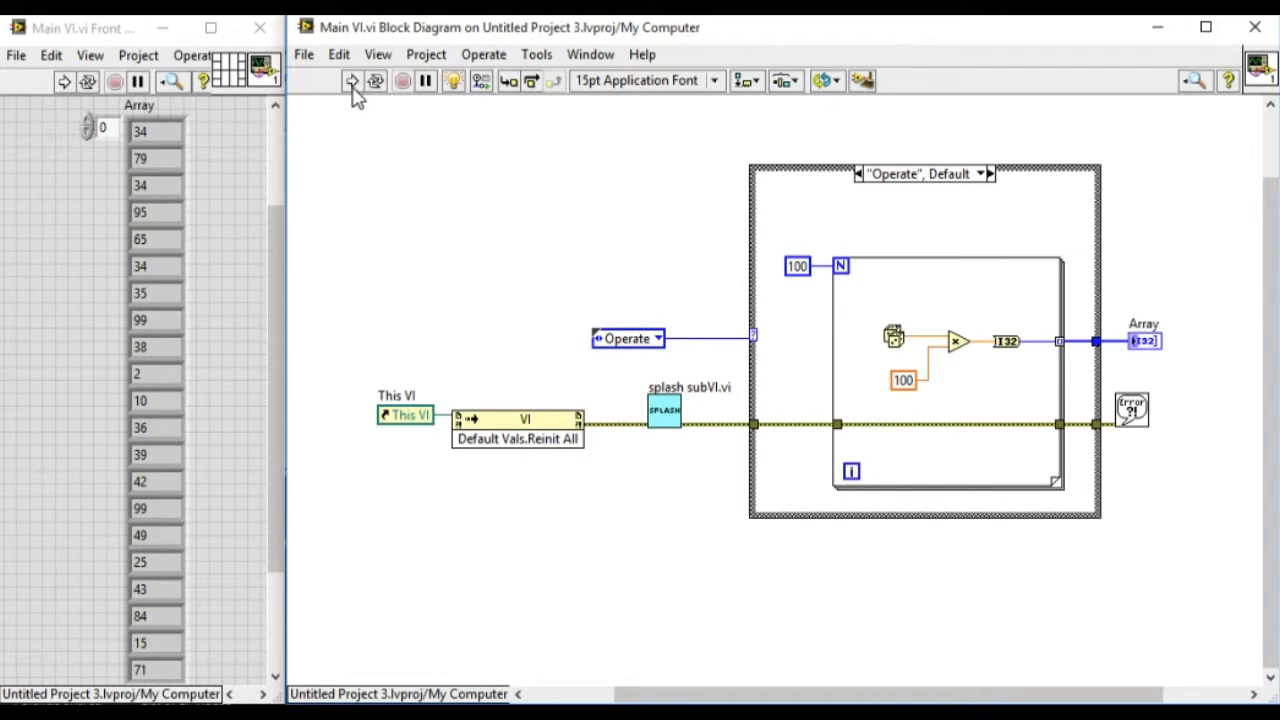
Step: Run Main VI with execution highlighting so OK values flow along the error wire past the splash subVI
{"action": "left_click", "coordinate": [352, 82]}
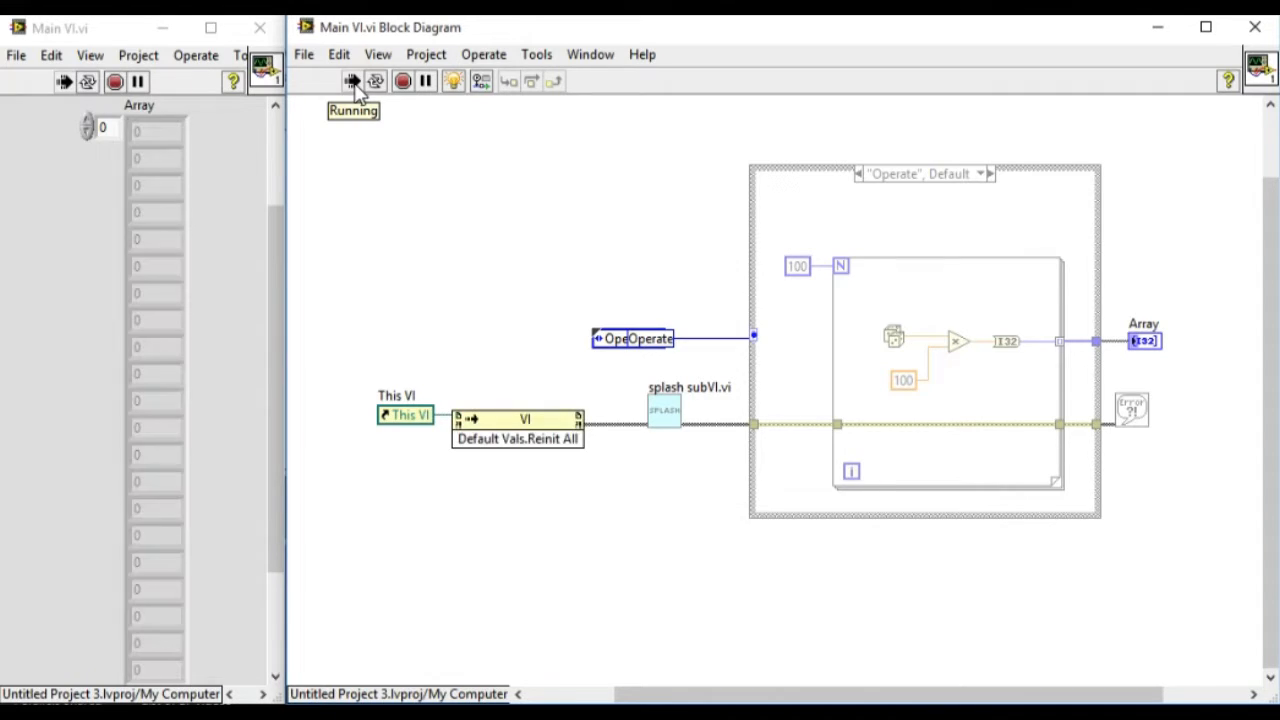
{"action": "left_click", "coordinate": [352, 80]}
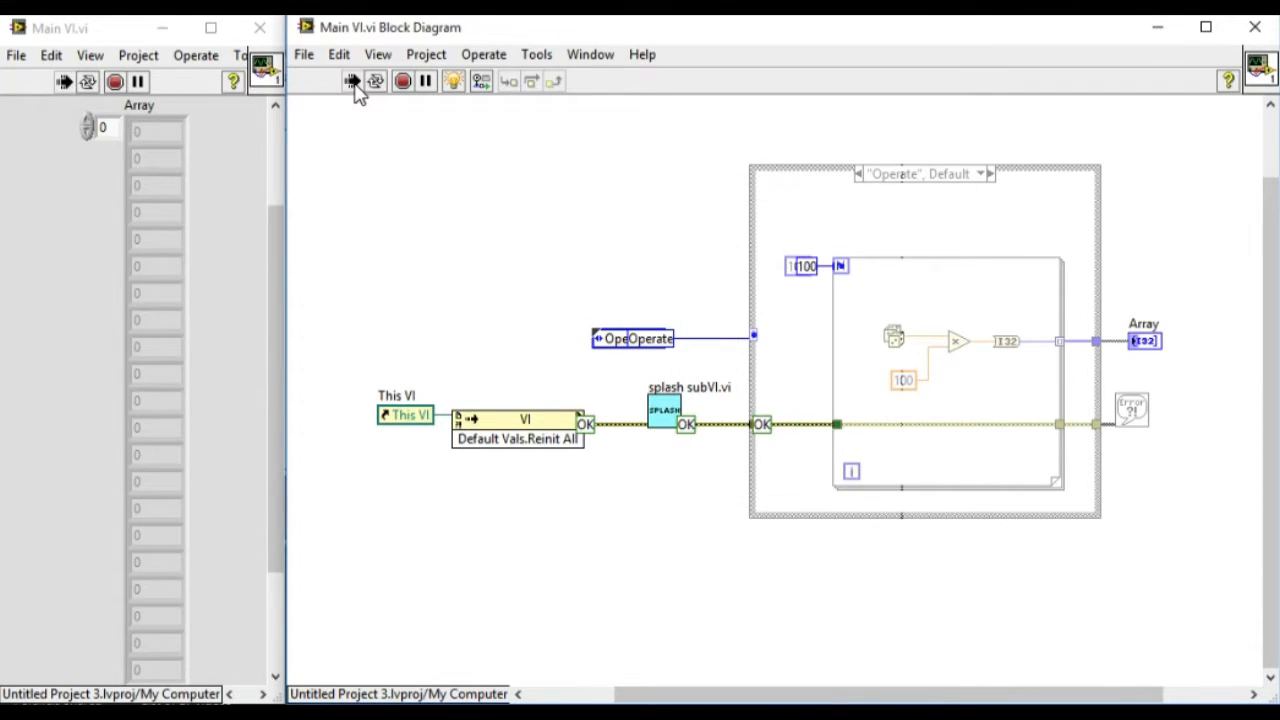
{"action": "left_click", "coordinate": [352, 80]}
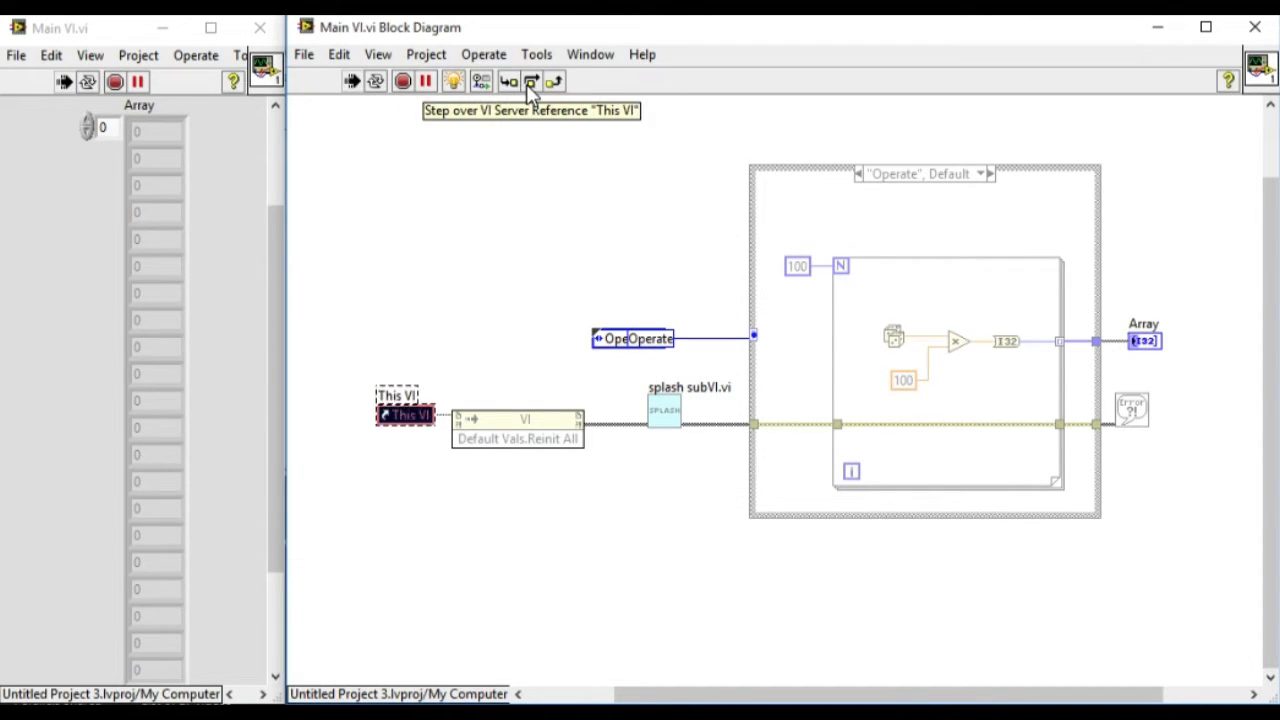
{"action": "mouse_move", "coordinate": [516, 92]}
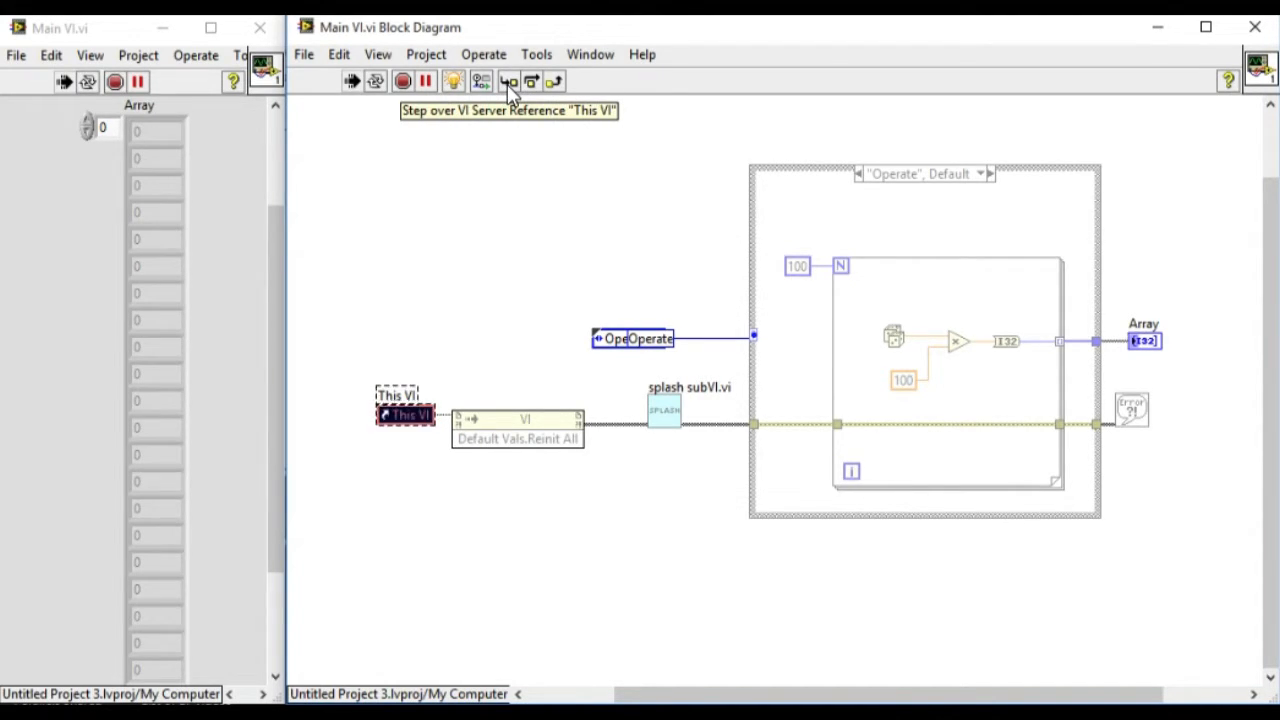
{"action": "mouse_move", "coordinate": [562, 82]}
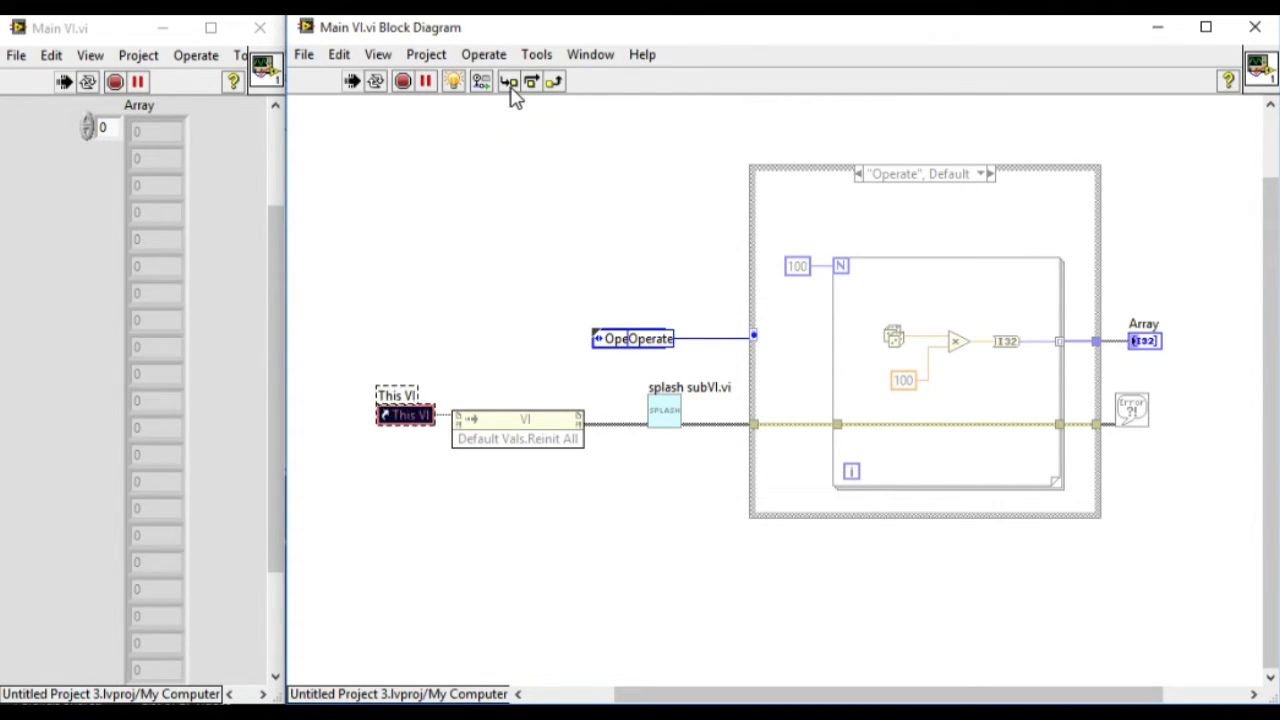
{"action": "mouse_move", "coordinate": [534, 82]}
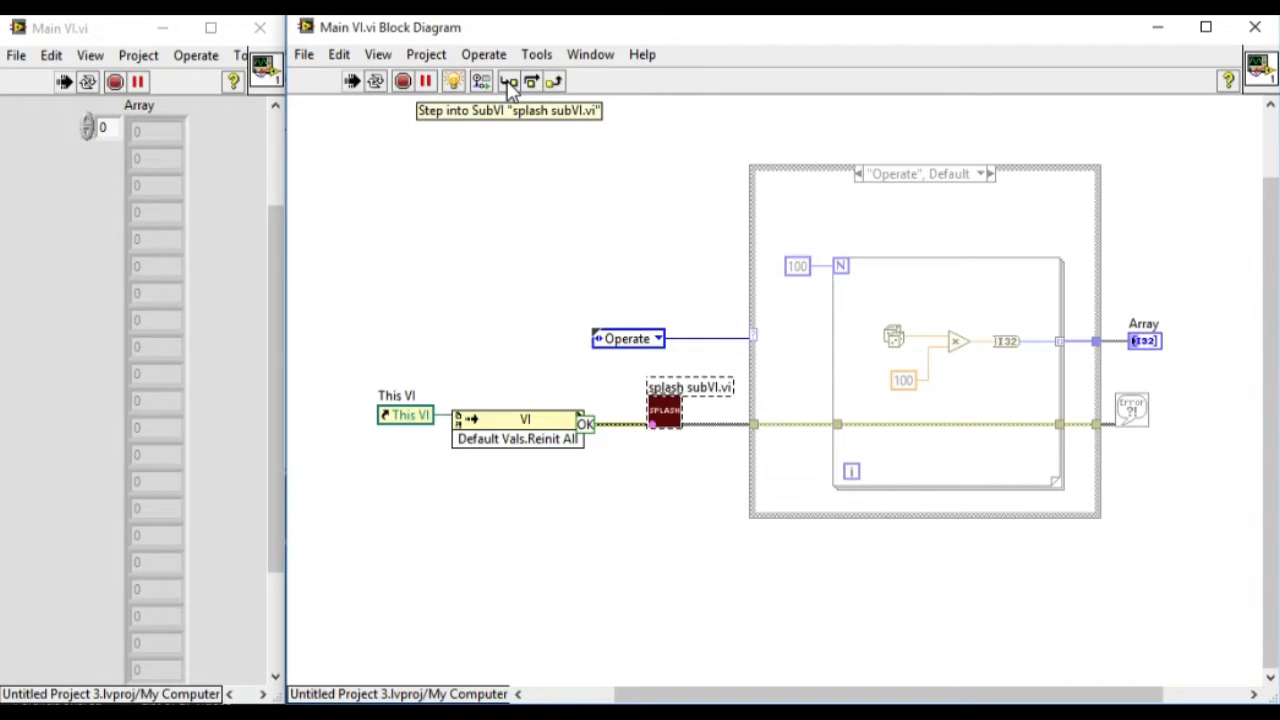
Step: Single-step over the splash subVI call and the Random Number function
{"action": "left_click", "coordinate": [506, 80]}
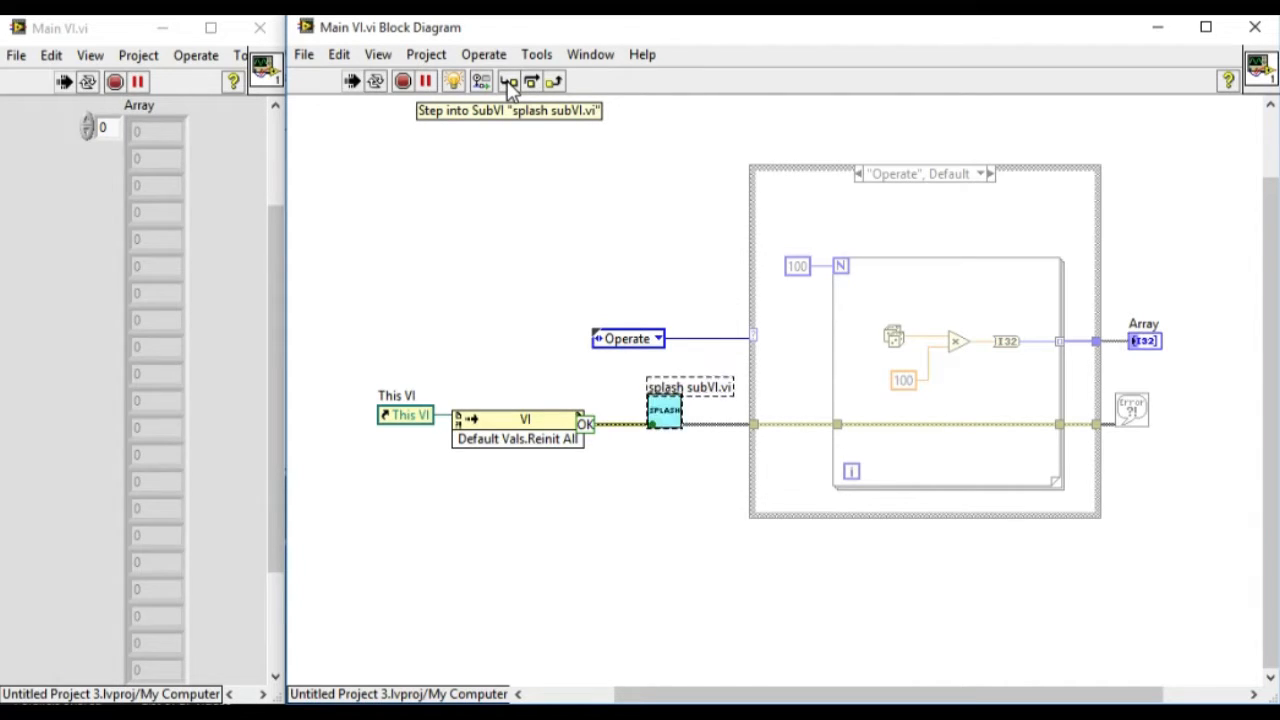
{"action": "mouse_move", "coordinate": [544, 82]}
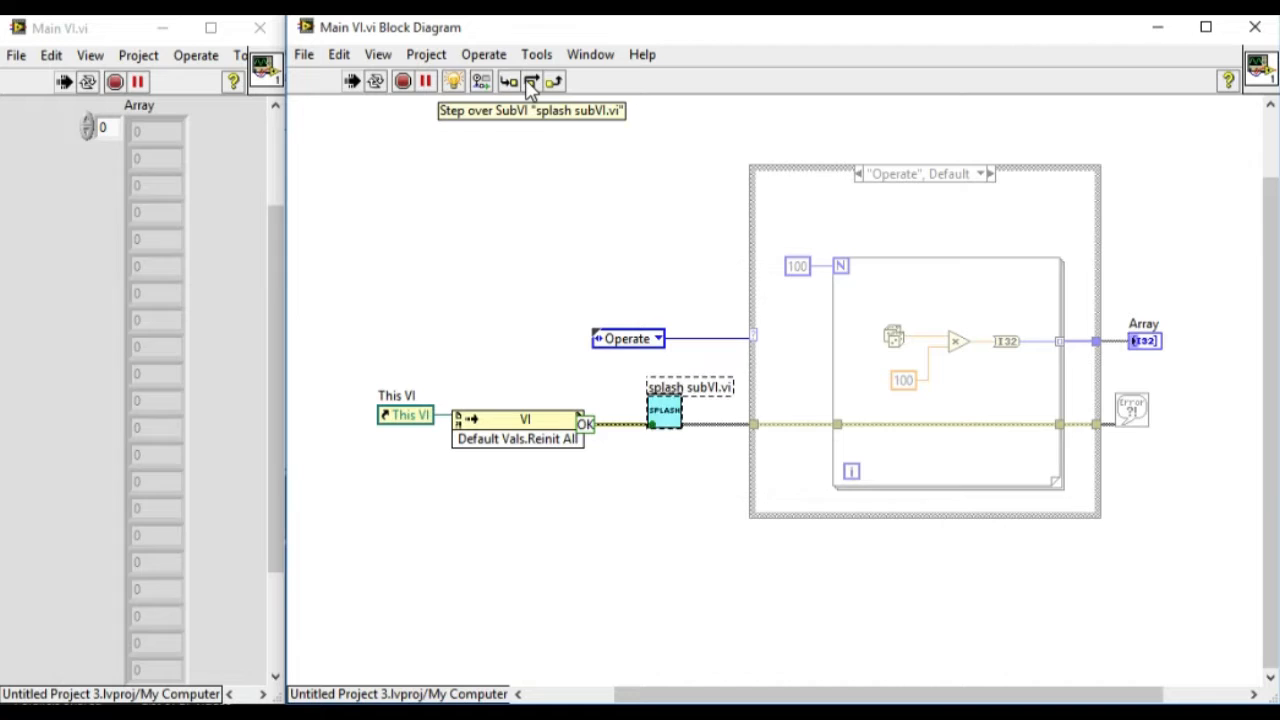
{"action": "left_click", "coordinate": [532, 80]}
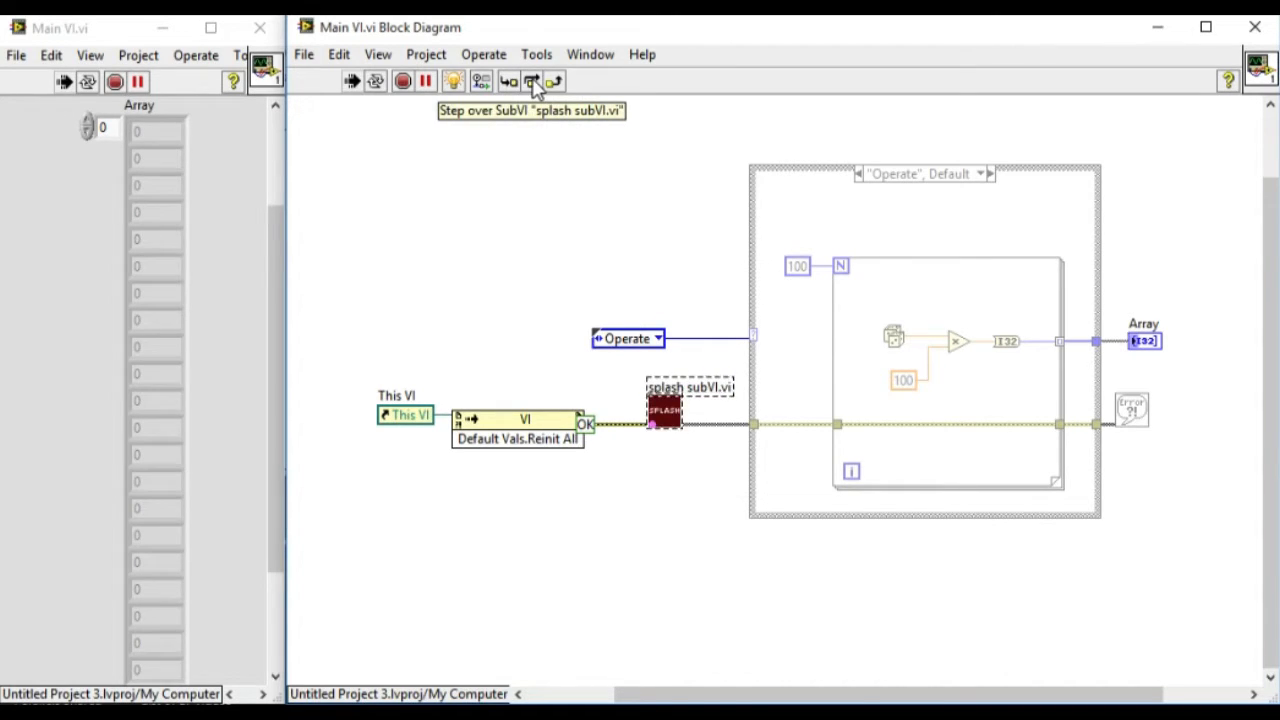
{"action": "left_click", "coordinate": [532, 80]}
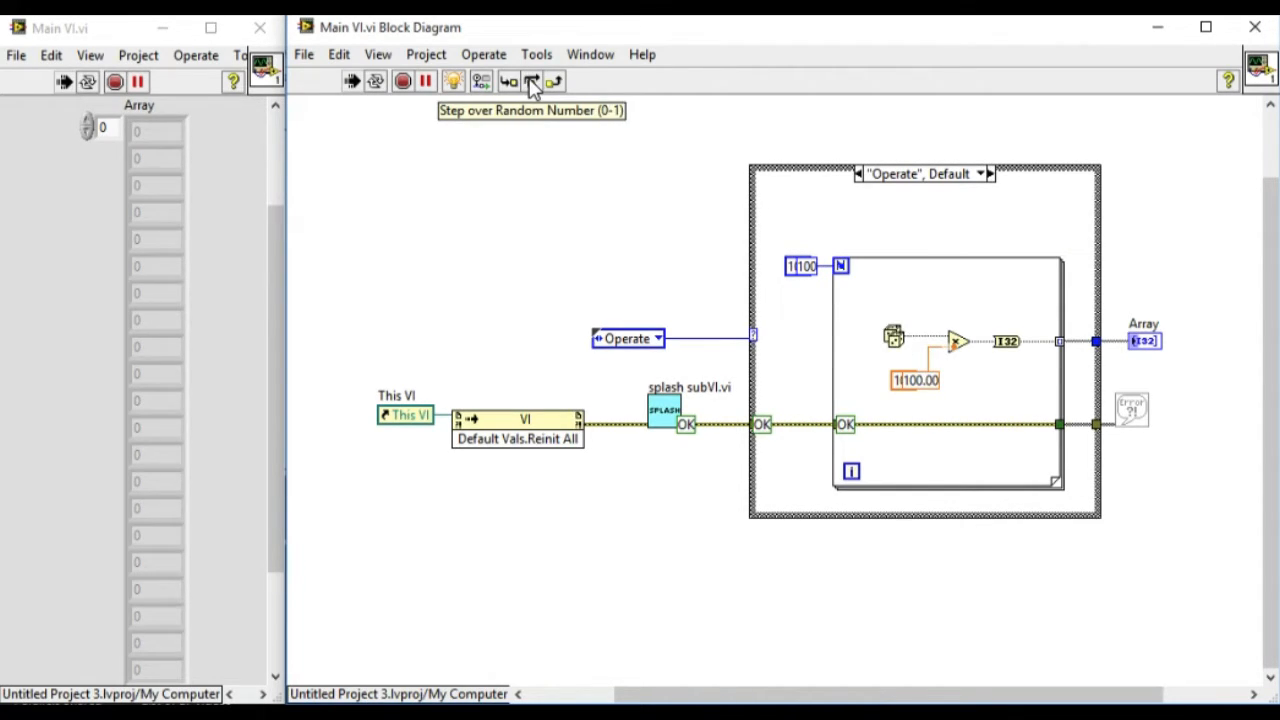
{"action": "left_click", "coordinate": [532, 80]}
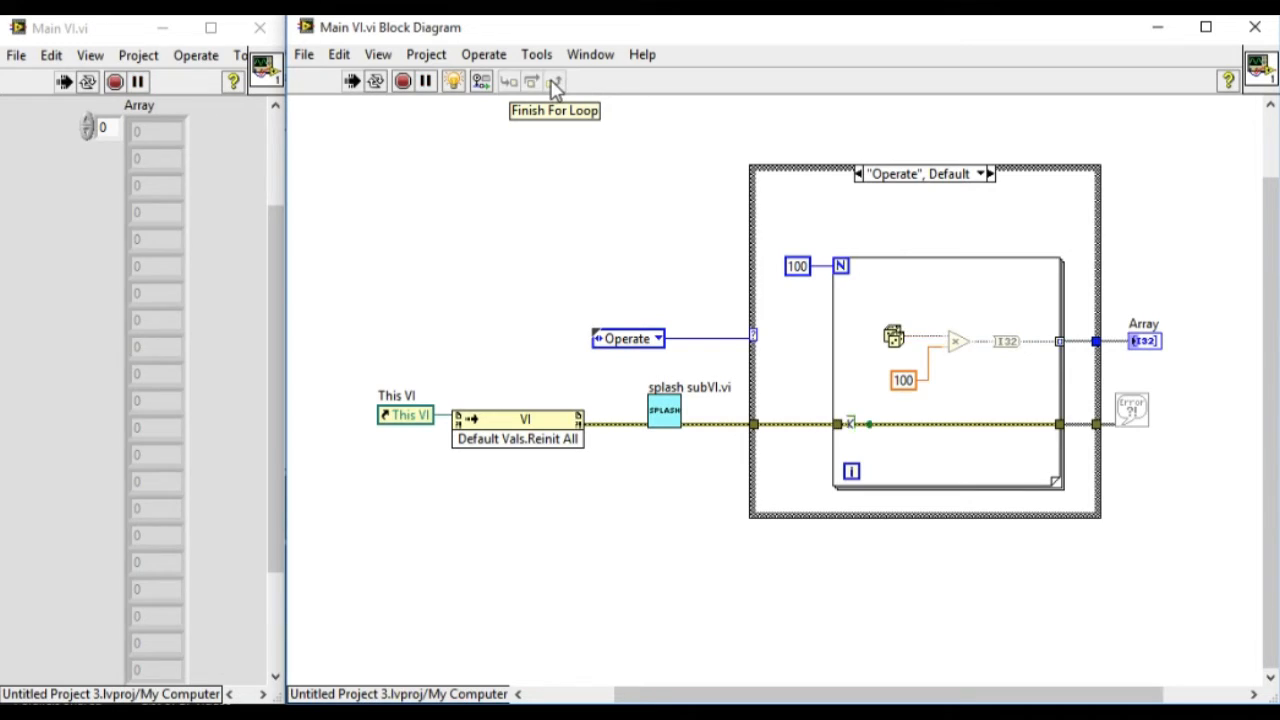
Step: Finish the For Loop, disable highlighting and continue so Main VI completes with Array values 97, 57, 5, 15
{"action": "left_click", "coordinate": [444, 80]}
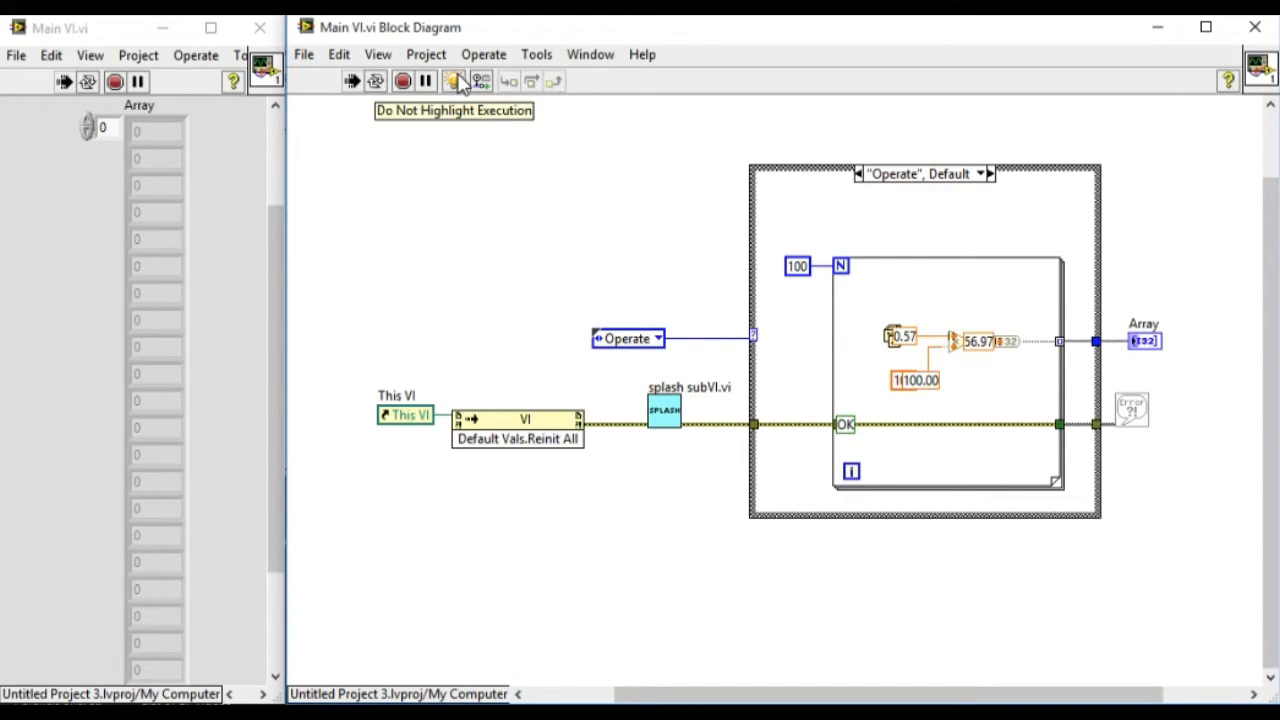
{"action": "left_click", "coordinate": [460, 80]}
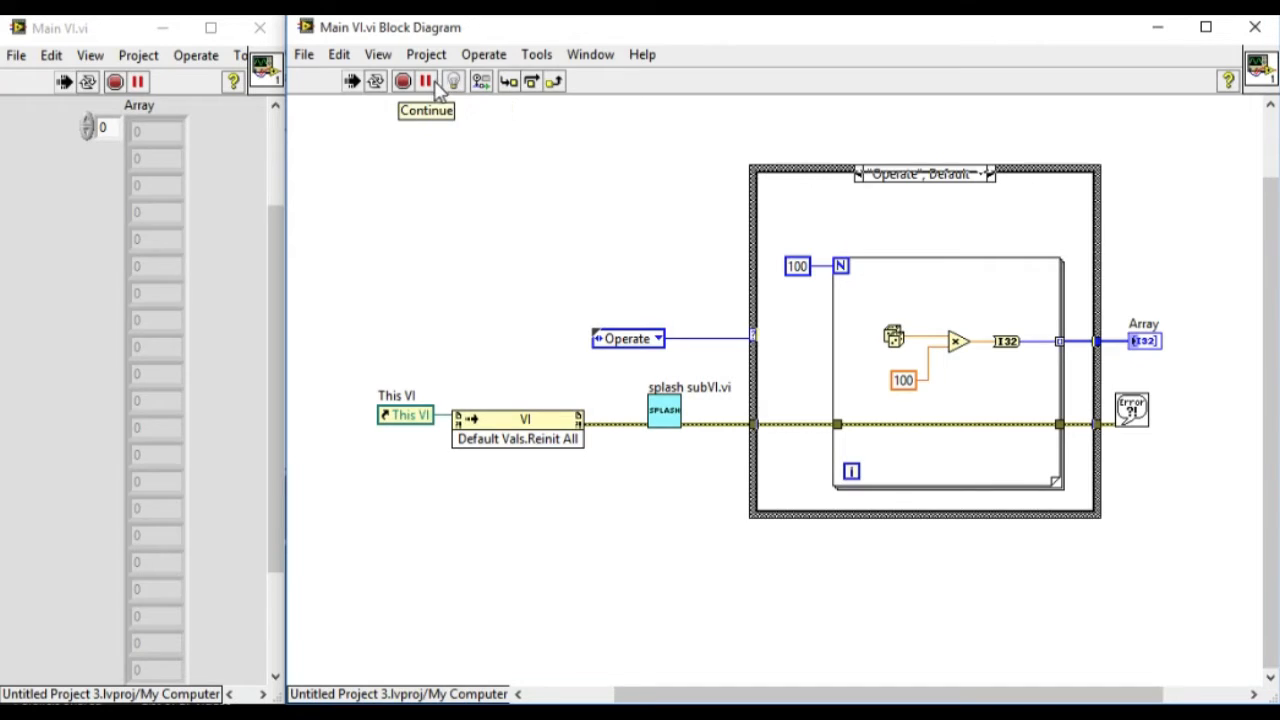
{"action": "left_click", "coordinate": [424, 82]}
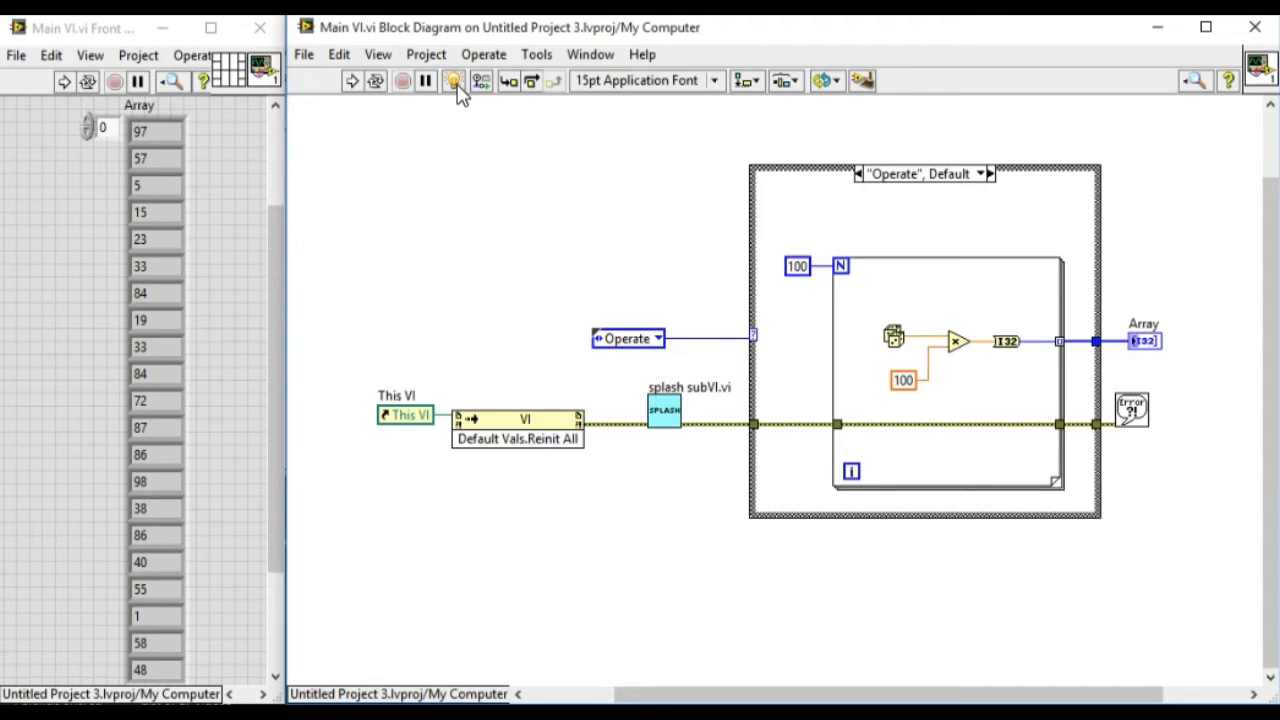
Step: Restart single-stepping with highlighting, step over the Invoke Node and step into splash subVI.vi
{"action": "left_click", "coordinate": [352, 80]}
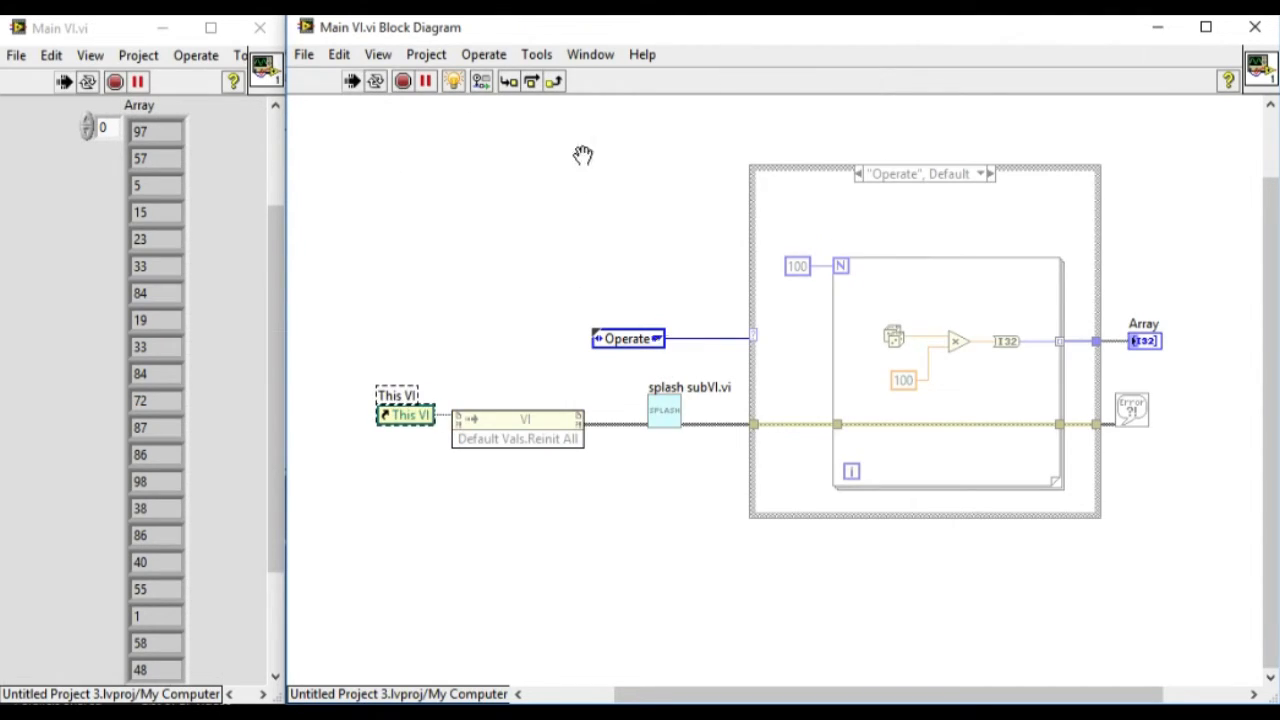
{"action": "mouse_move", "coordinate": [532, 82]}
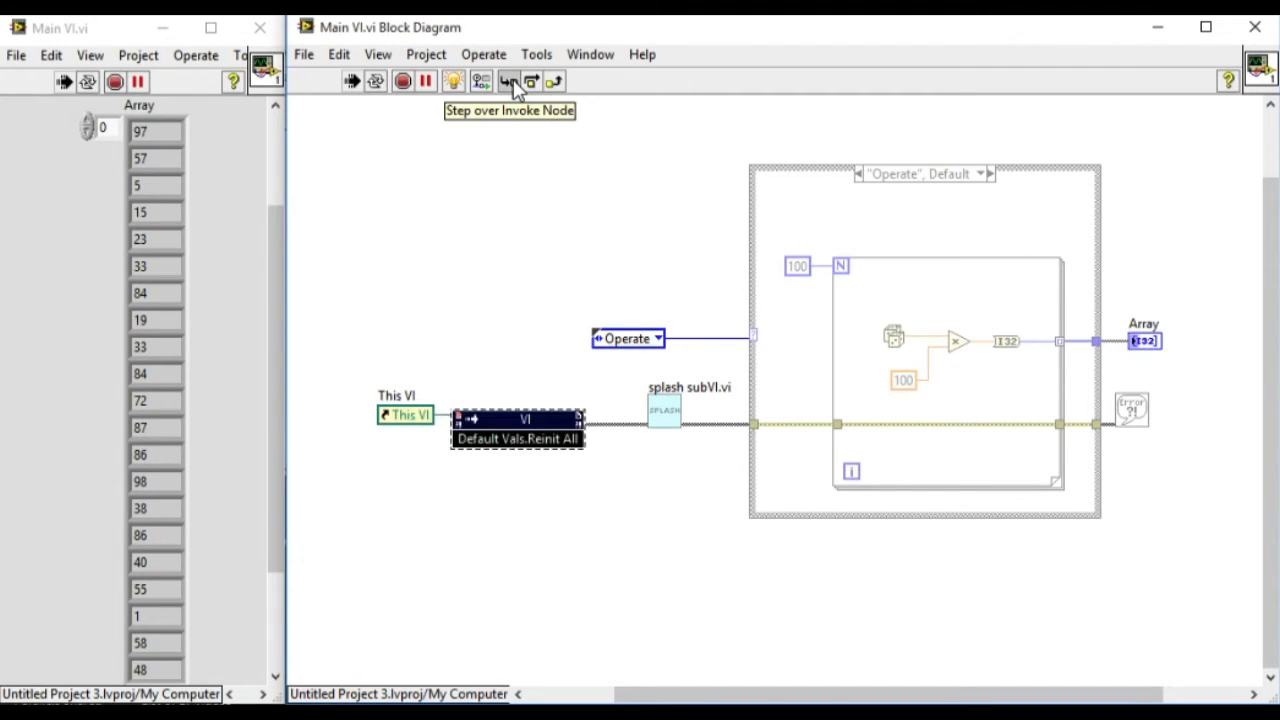
{"action": "left_click", "coordinate": [520, 80]}
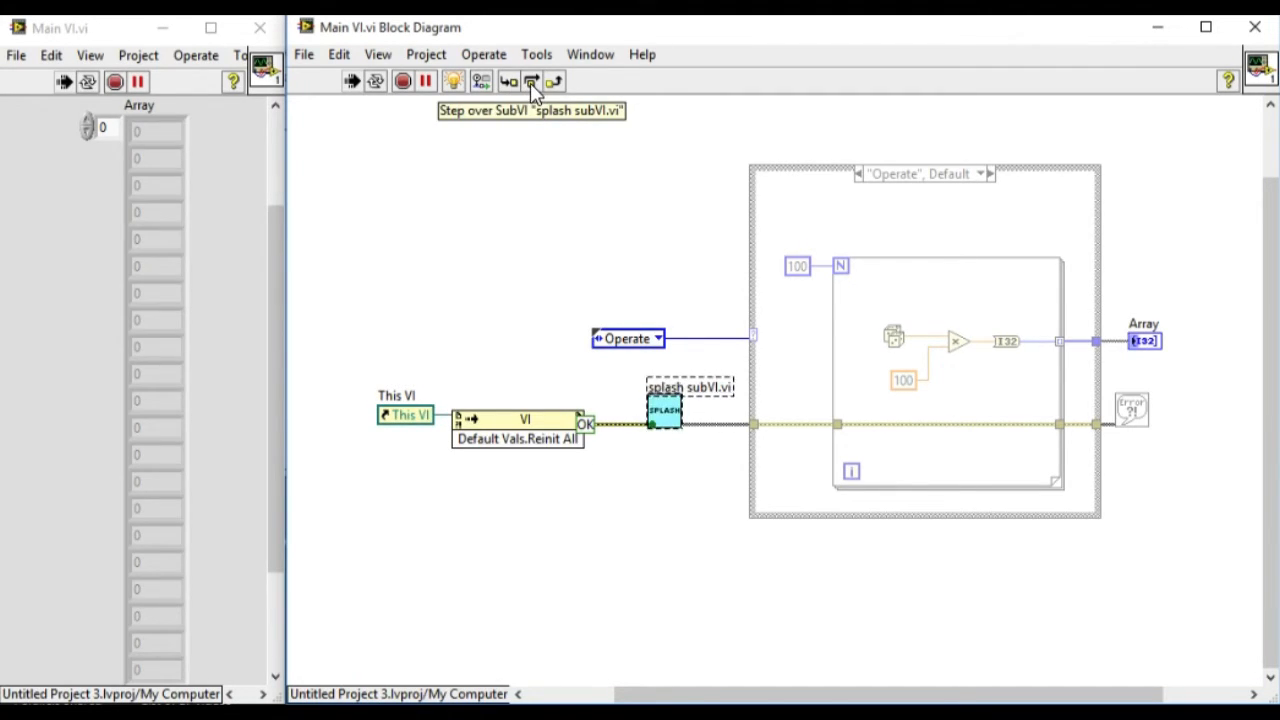
{"action": "left_click", "coordinate": [532, 82]}
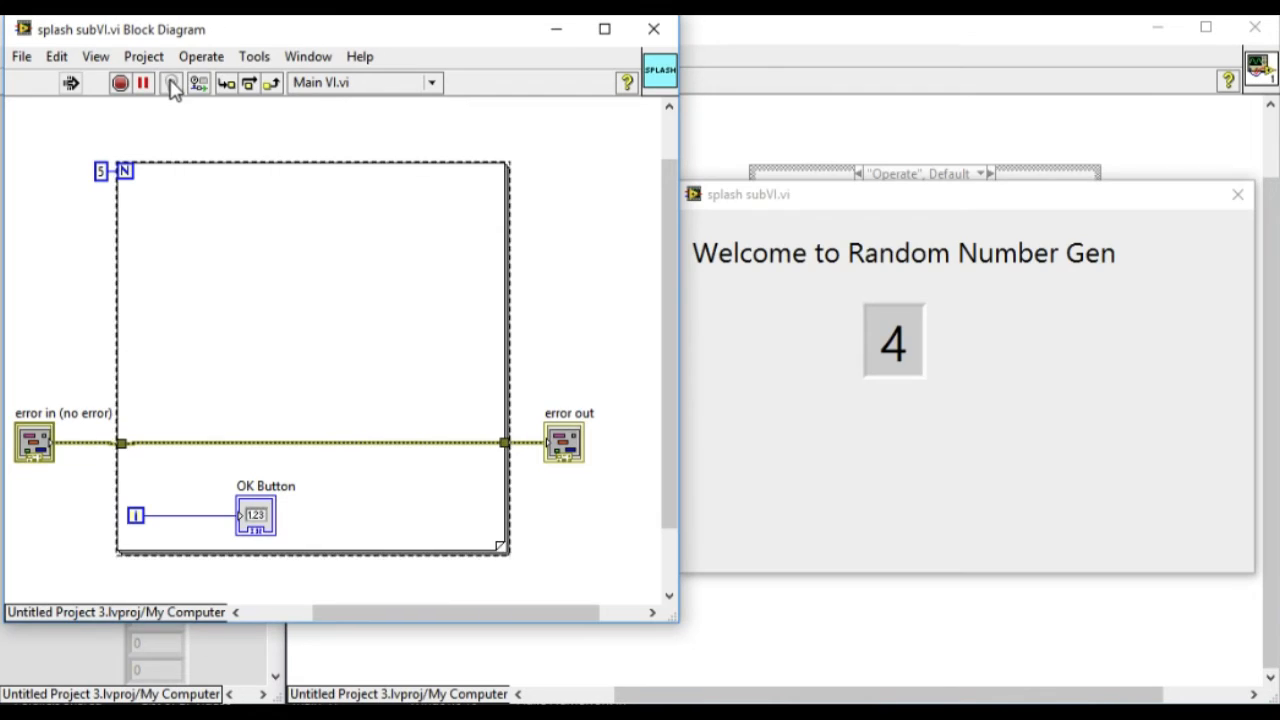
Step: Step into the splash subVI's For Loop and advance iterations until the Welcome counter reaches 4
{"action": "left_click", "coordinate": [174, 84]}
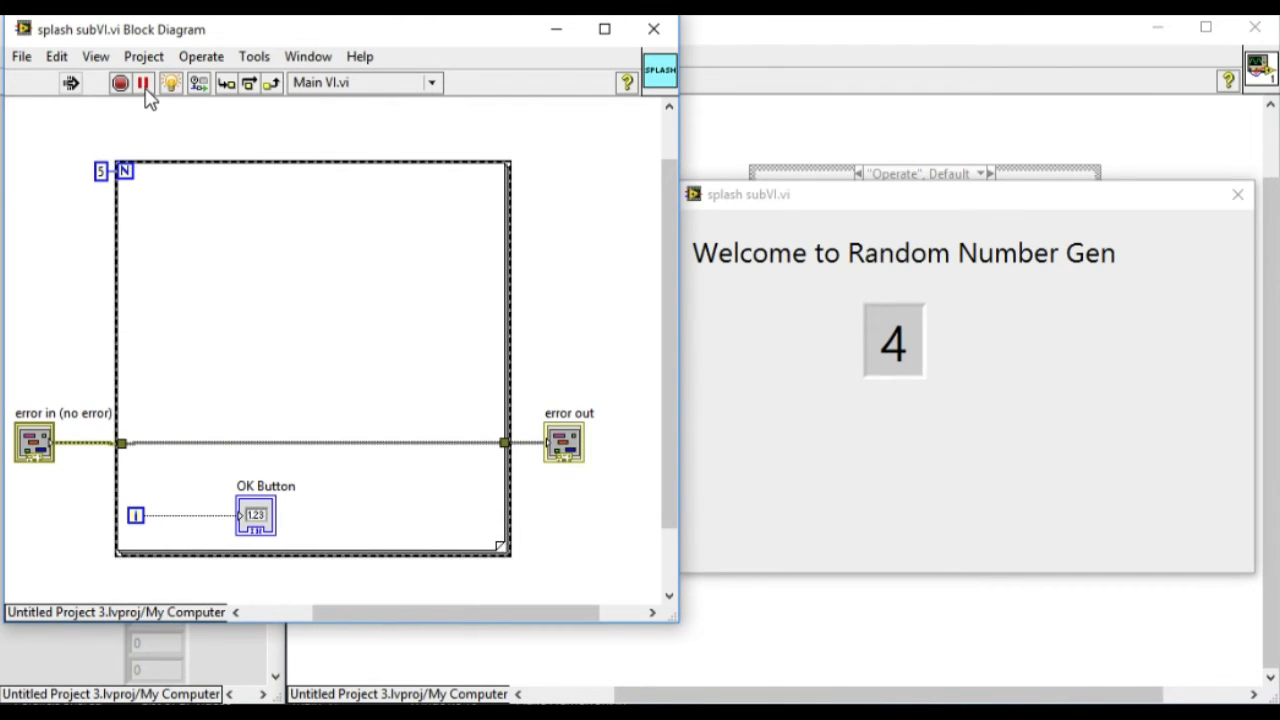
{"action": "mouse_move", "coordinate": [228, 84]}
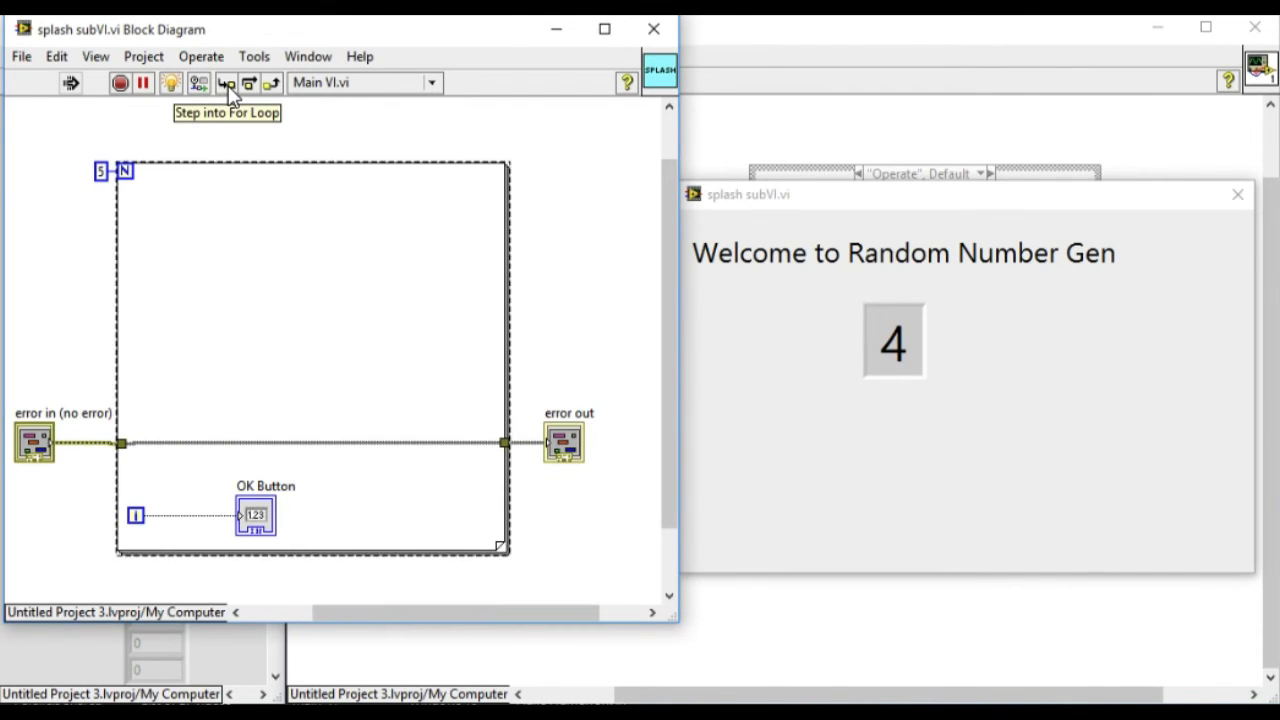
{"action": "left_click", "coordinate": [228, 84]}
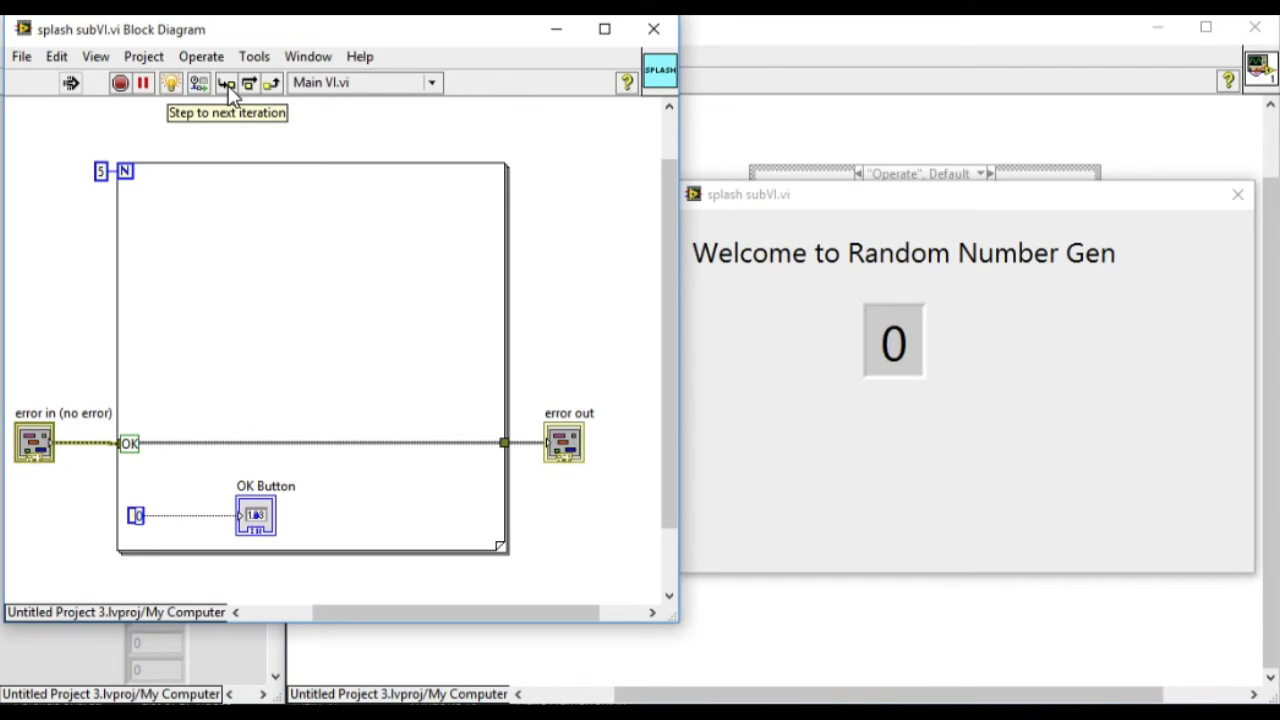
{"action": "left_click", "coordinate": [228, 84]}
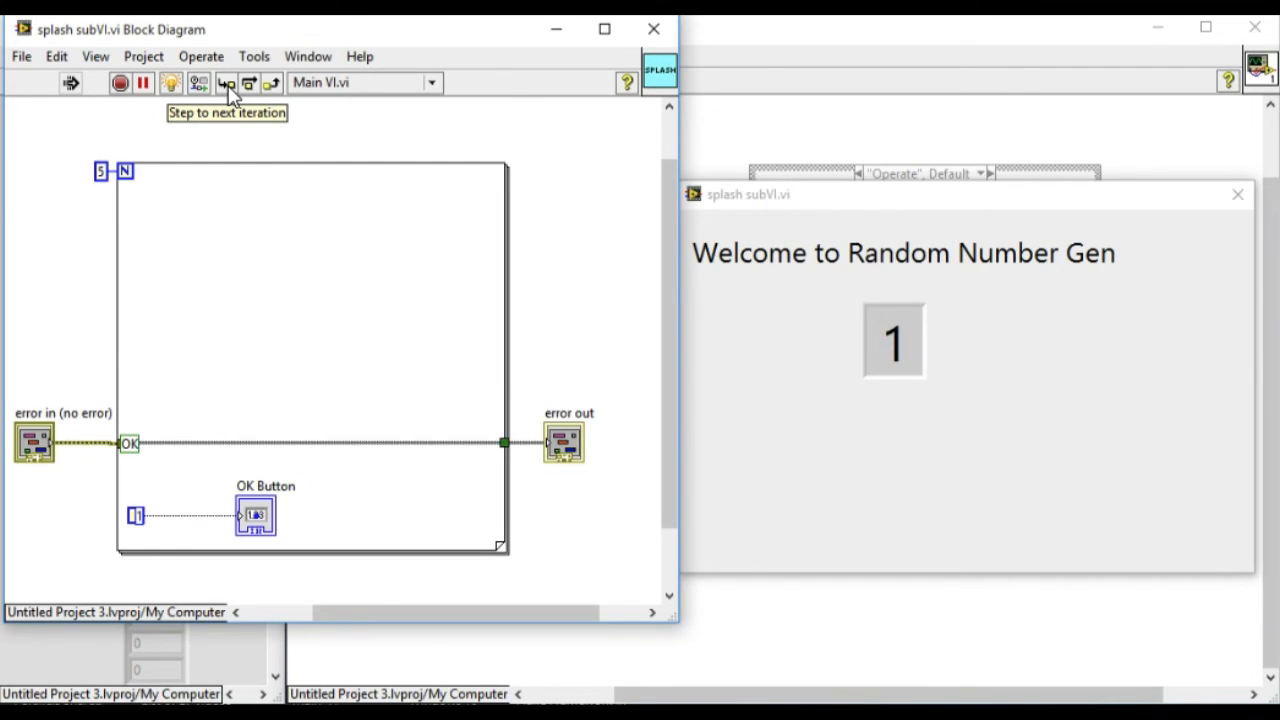
{"action": "left_click", "coordinate": [228, 84]}
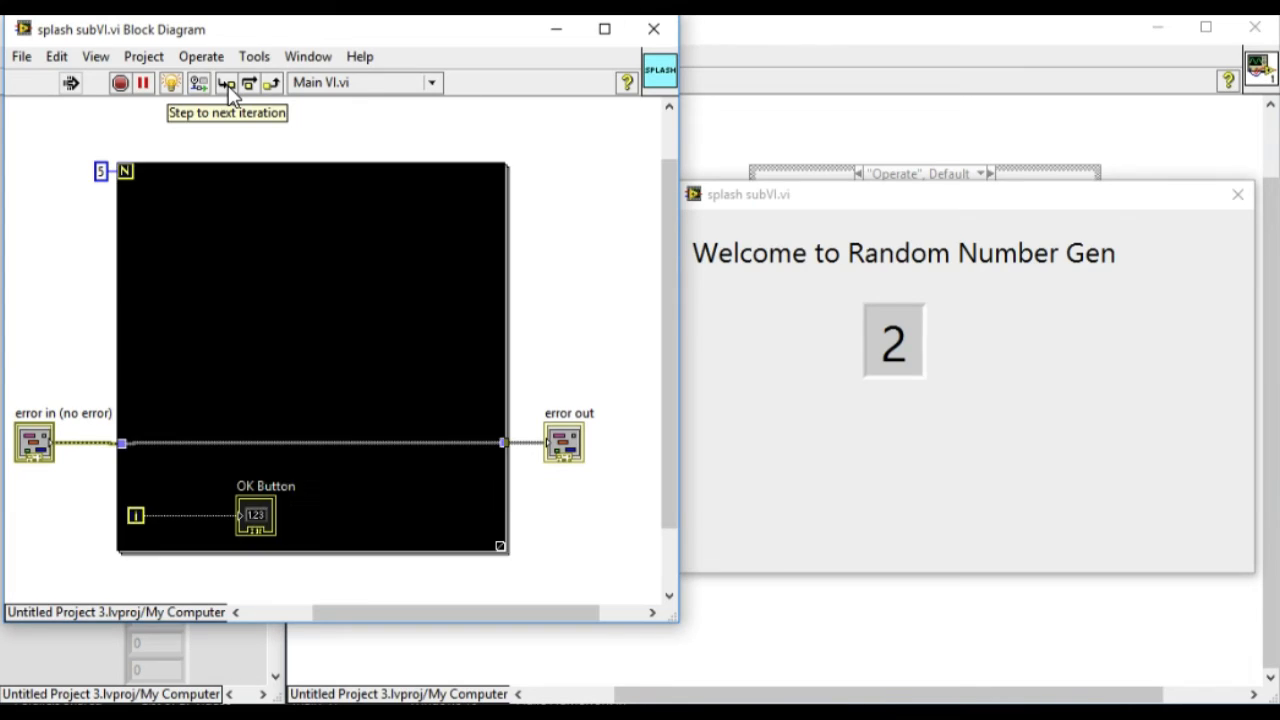
{"action": "left_click", "coordinate": [226, 84]}
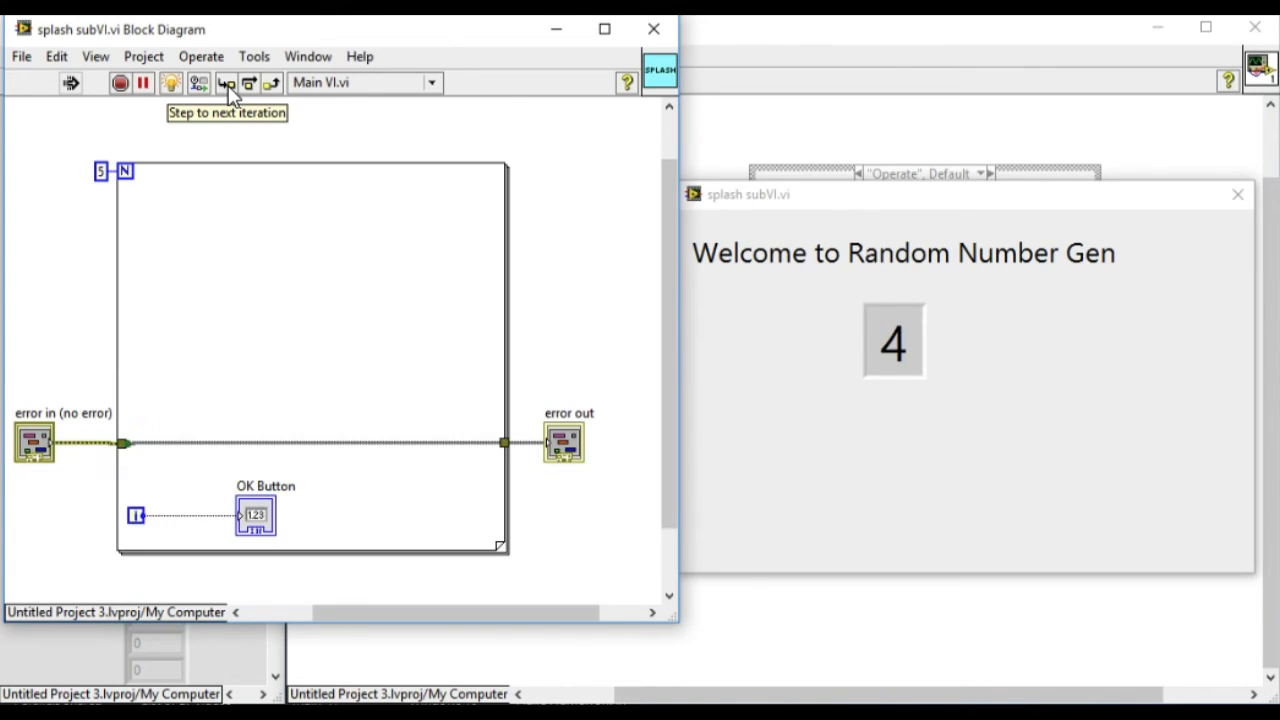